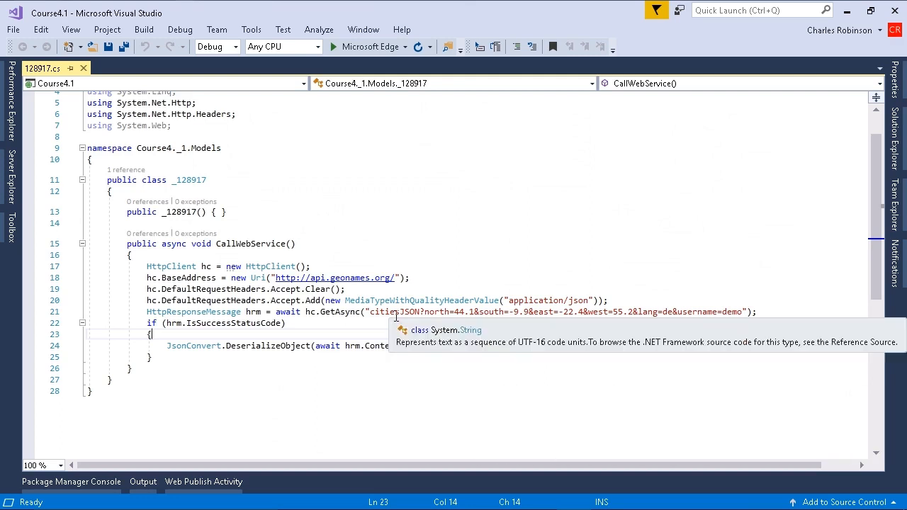
pyautogui.moveTo(255, 275)
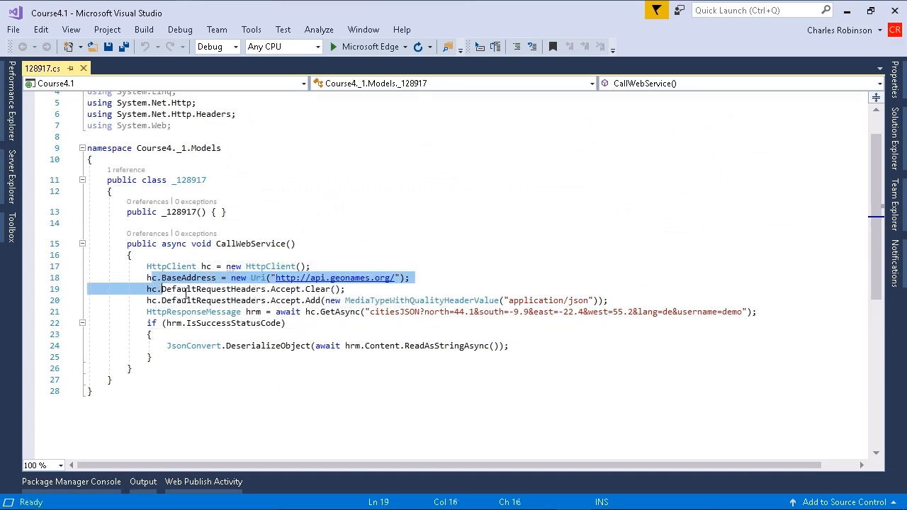
pyautogui.moveTo(254, 312)
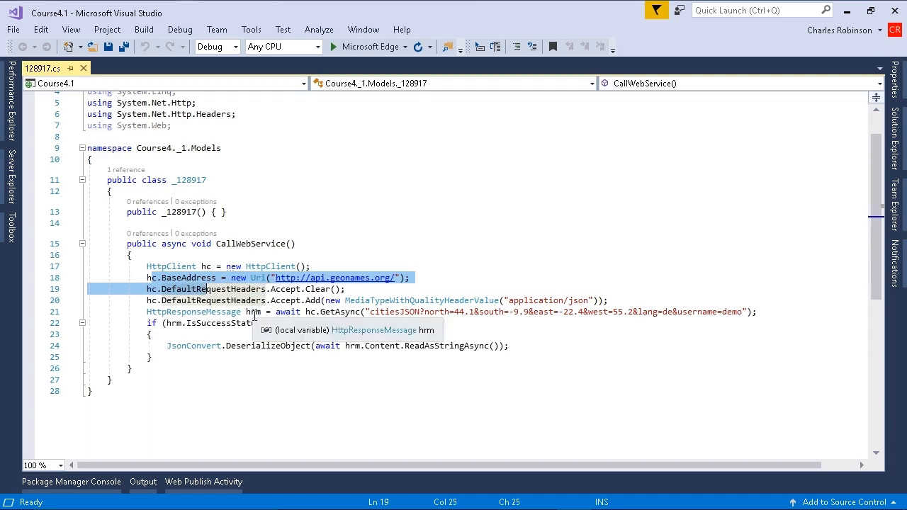
pyautogui.moveTo(380, 286)
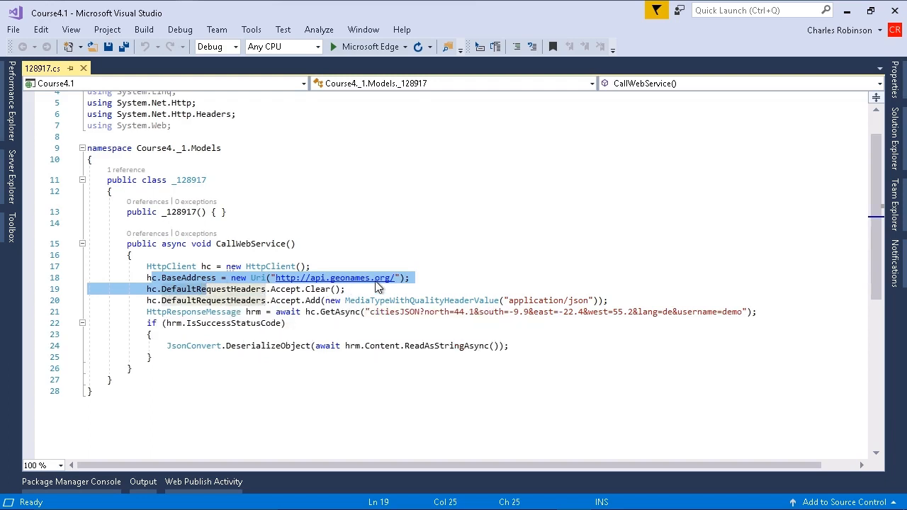
pyautogui.moveTo(431, 285)
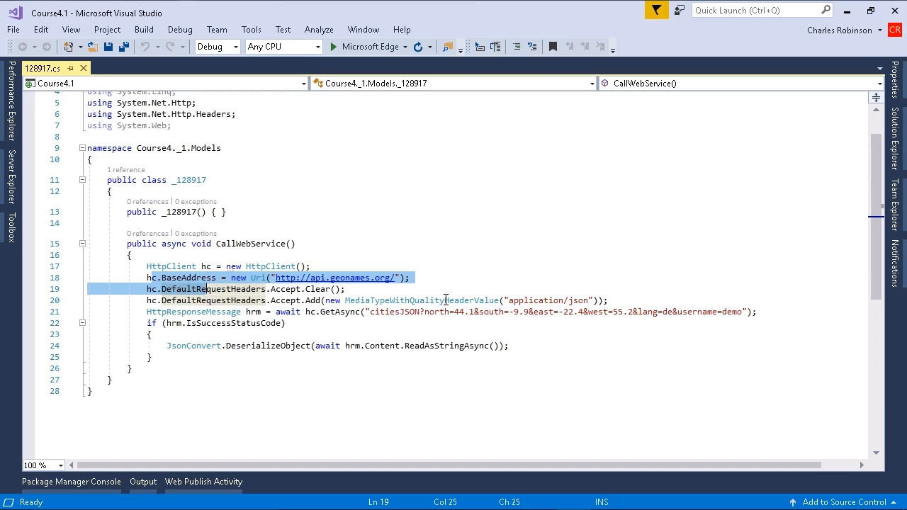
pyautogui.moveTo(399, 293)
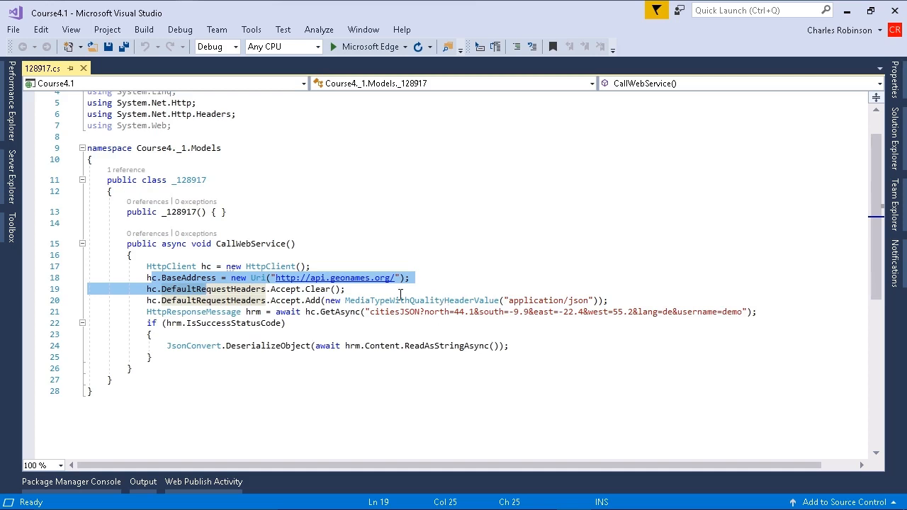
# - Show the MyDelegatingHandler class in 128925.cs with its DelegatingHandler base highlighted
pyautogui.click(343, 289)
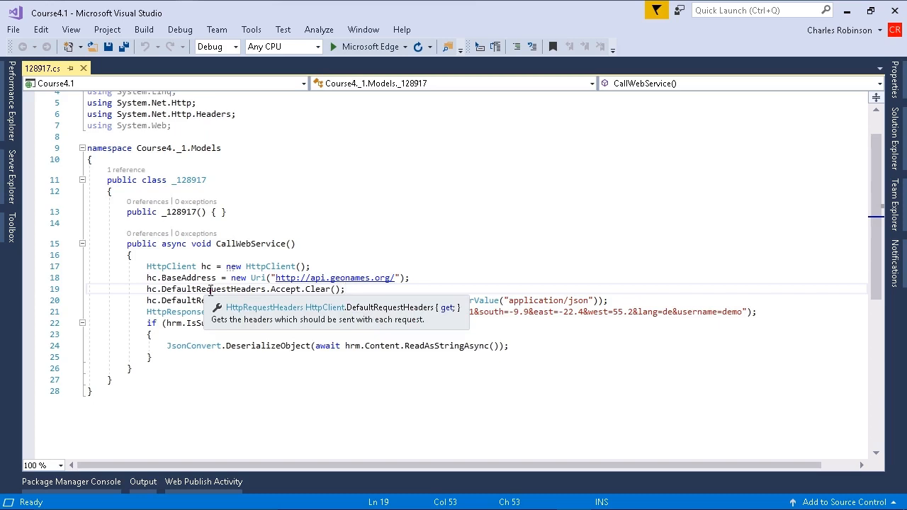
pyautogui.click(381, 68)
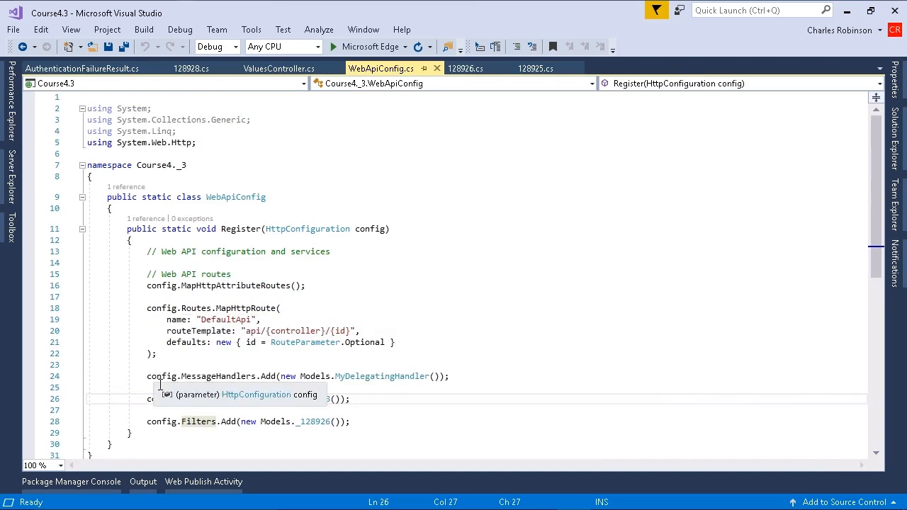
pyautogui.moveTo(157, 386)
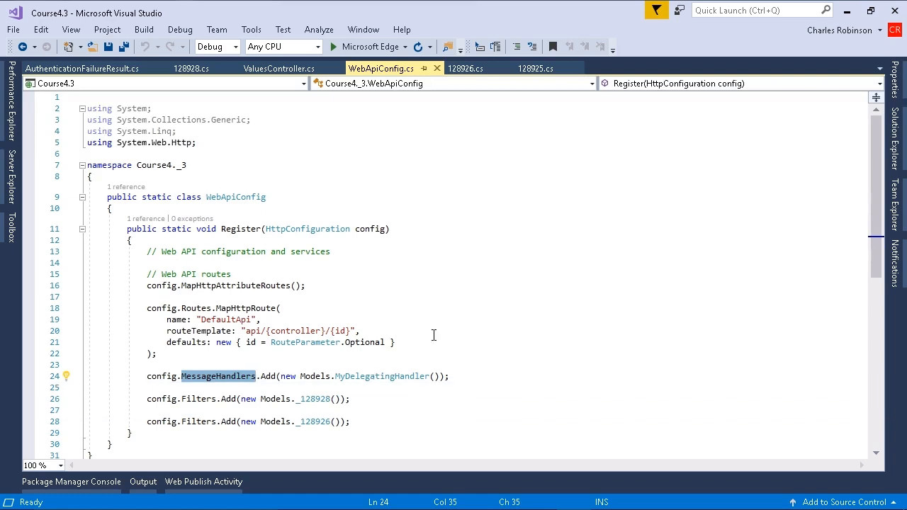
pyautogui.moveTo(383, 377)
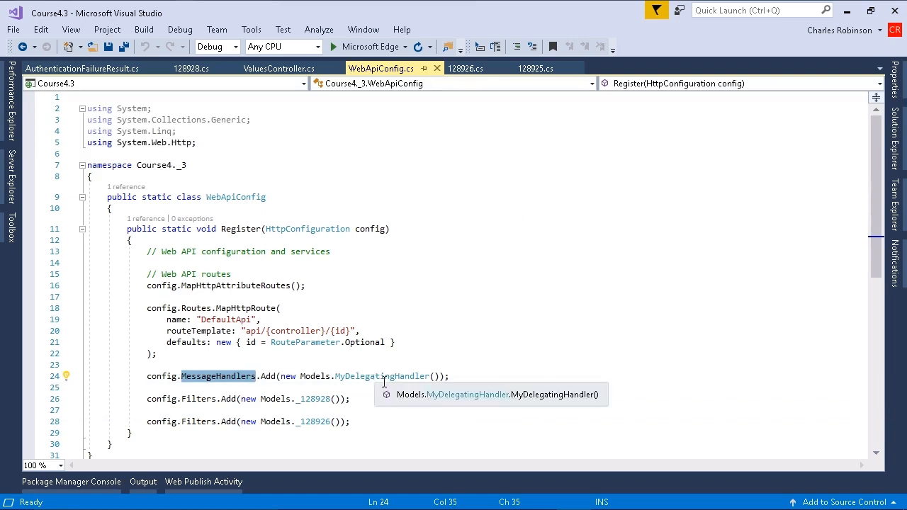
pyautogui.moveTo(536, 68)
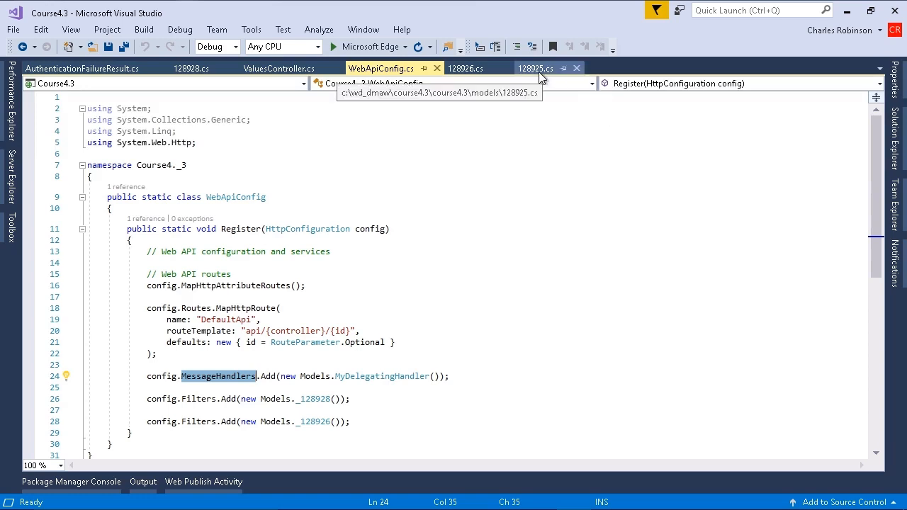
pyautogui.click(535, 68)
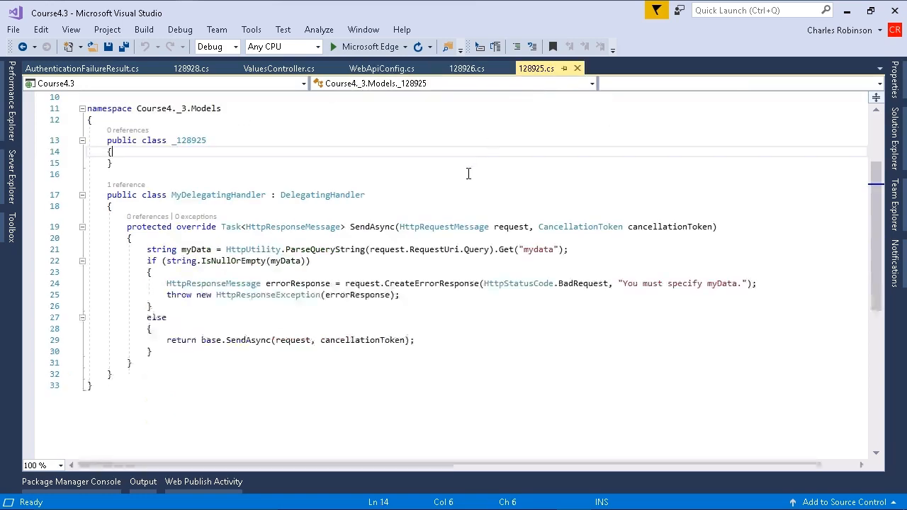
pyautogui.doubleClick(323, 195)
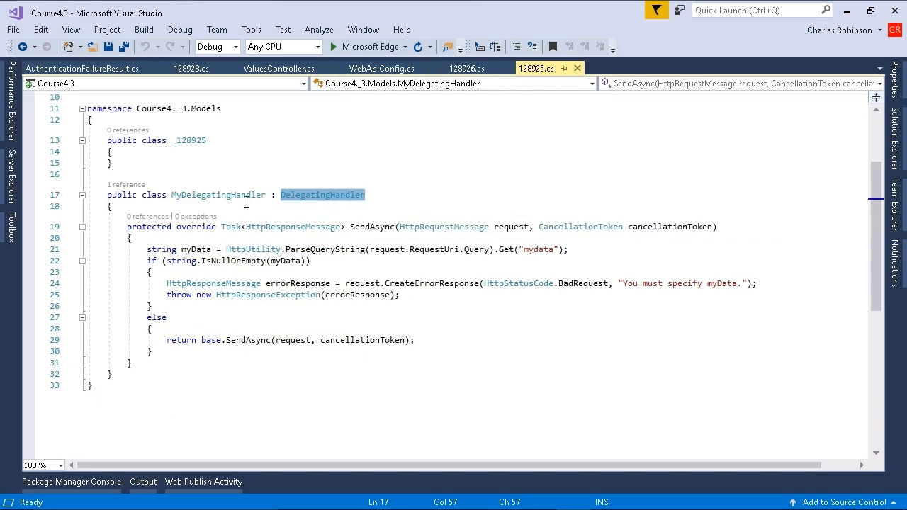
pyautogui.moveTo(298, 294)
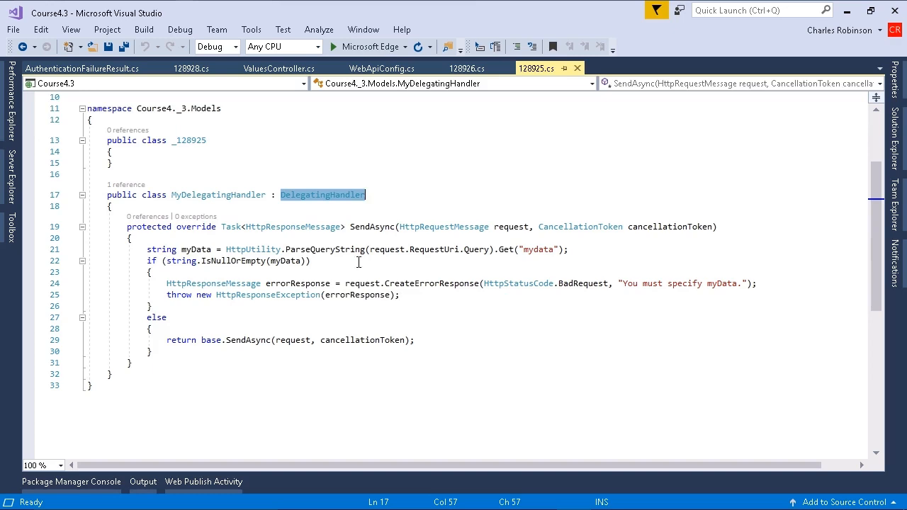
pyautogui.moveTo(349, 221)
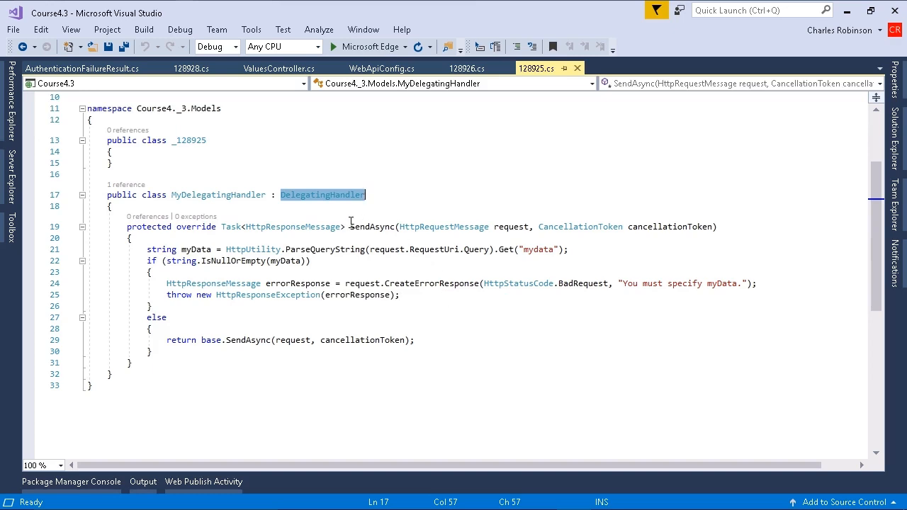
pyautogui.moveTo(403, 381)
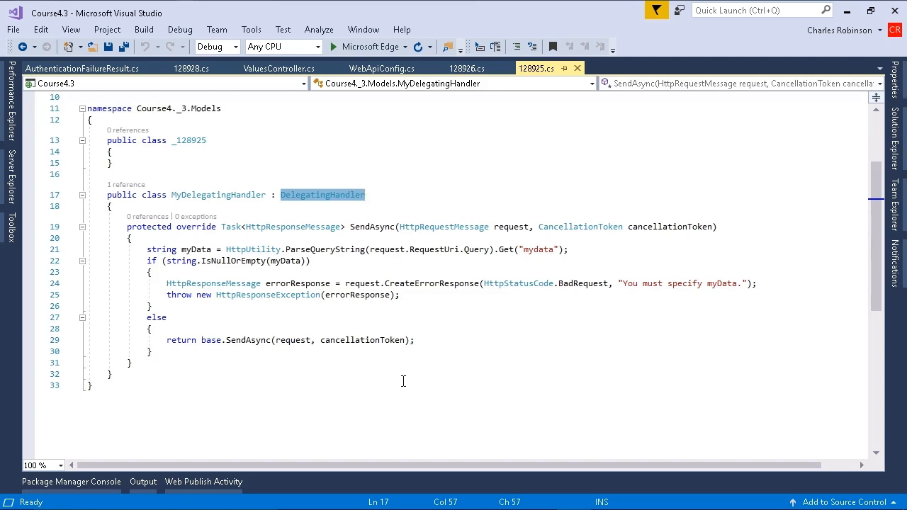
pyautogui.moveTo(341, 294)
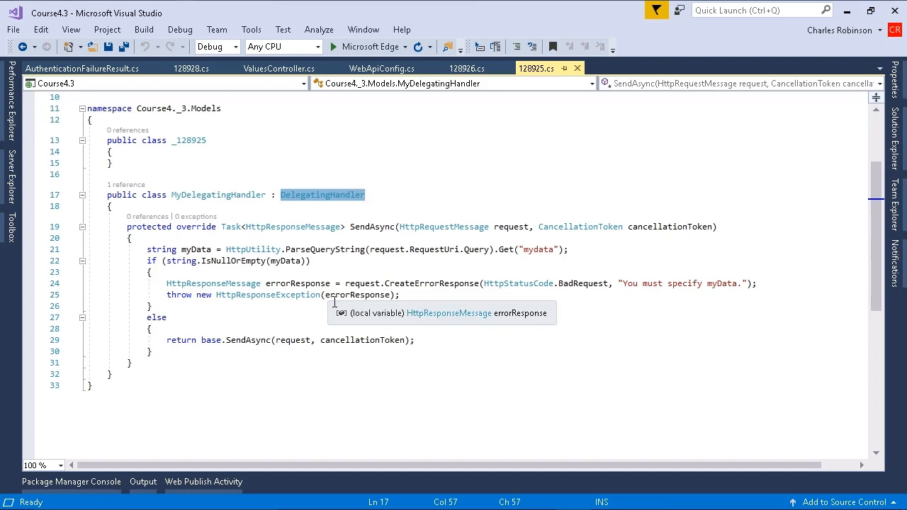
pyautogui.moveTo(388, 68)
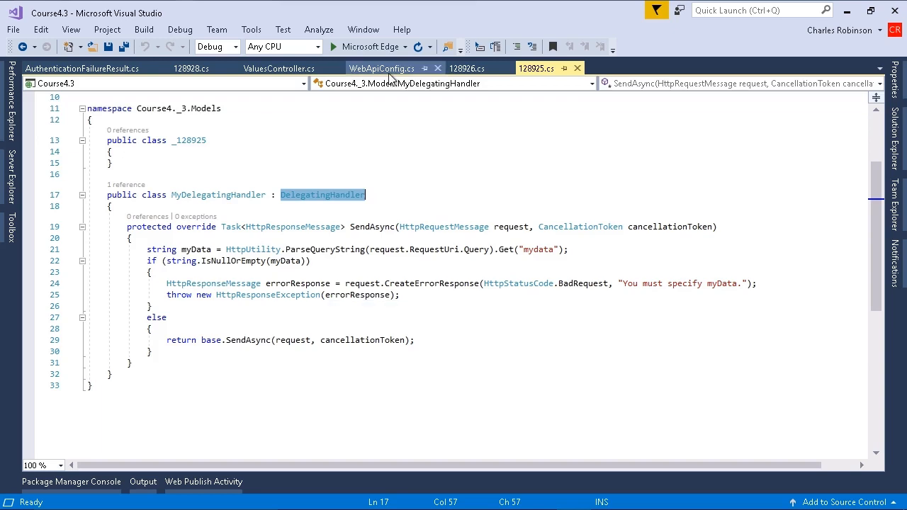
# - Return to WebApiConfig.cs where MyDelegatingHandler is added to config.MessageHandlers
pyautogui.click(382, 68)
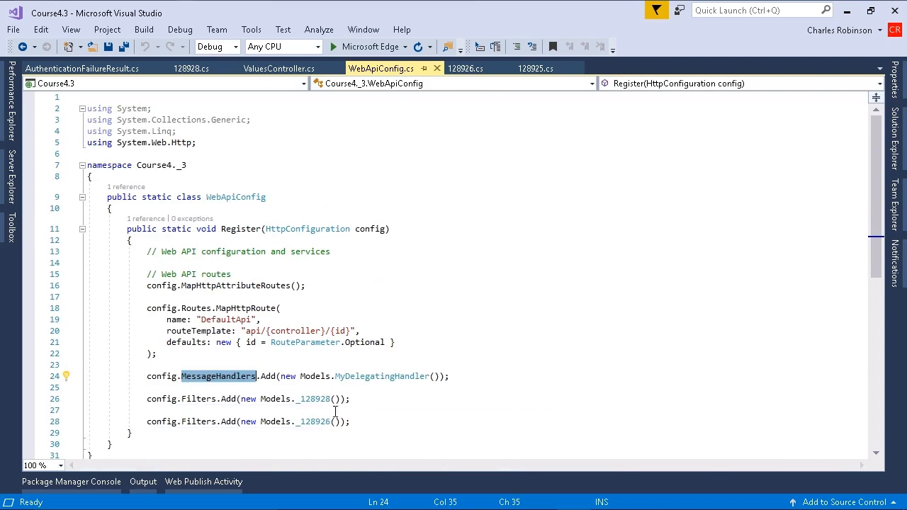
pyautogui.moveTo(314, 399)
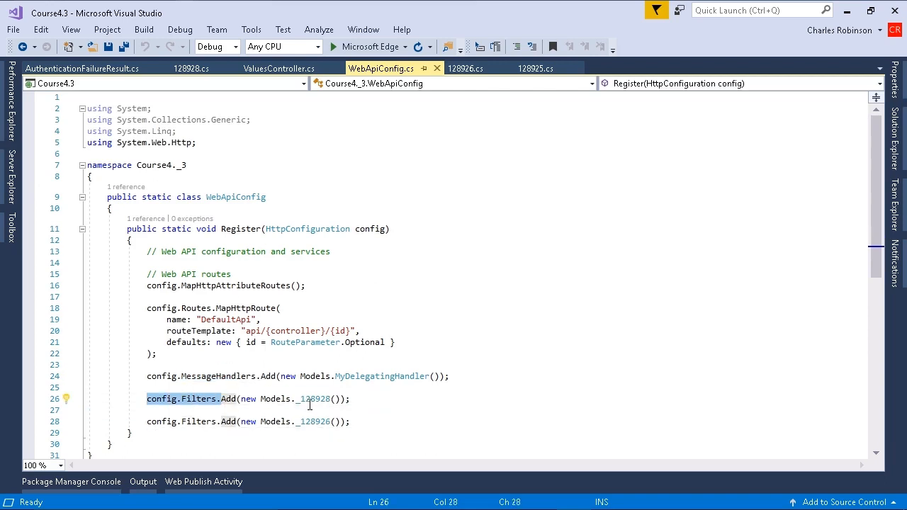
pyautogui.moveTo(176, 425)
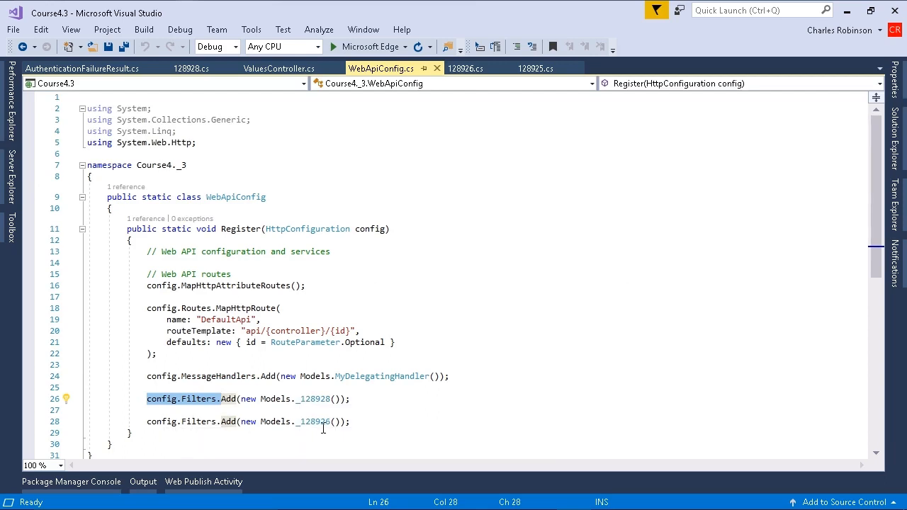
pyautogui.moveTo(424, 367)
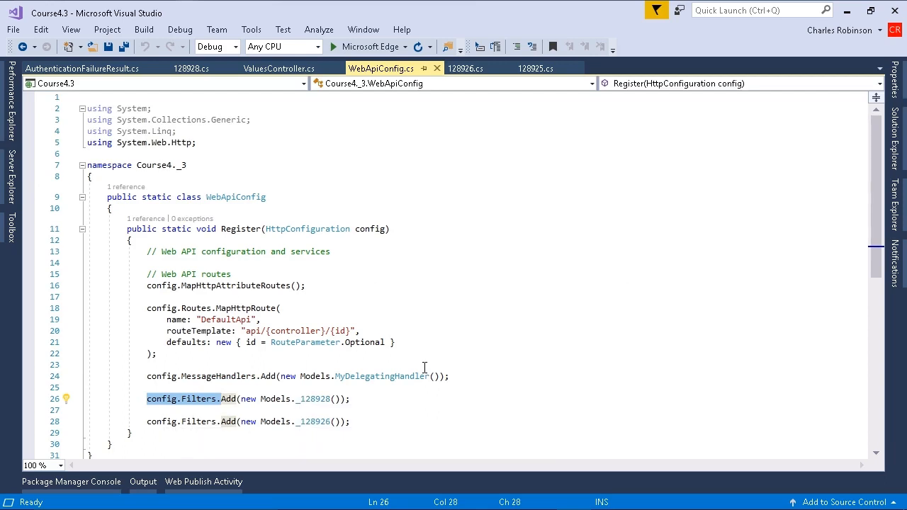
pyautogui.moveTo(371, 272)
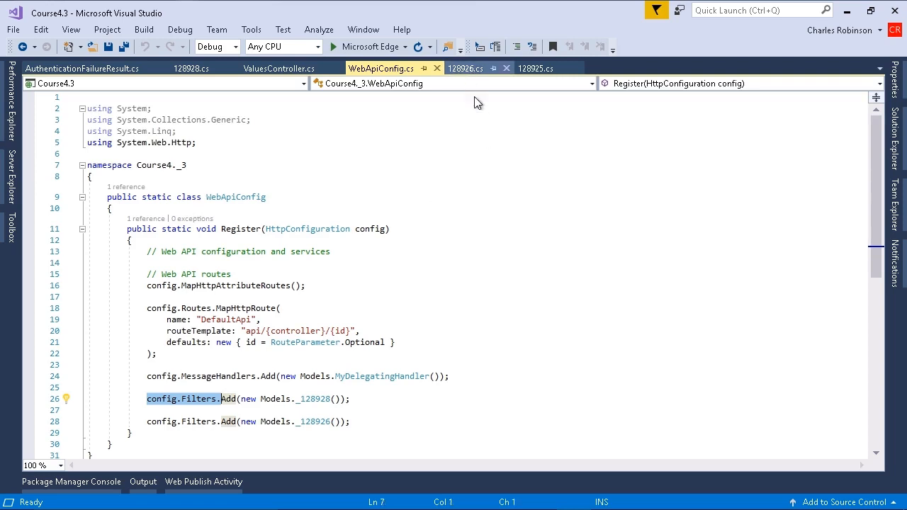
# - Show the AuthorizeAttribute subclass in 128926.cs with its OnAuthorization override highlighted
pyautogui.click(466, 68)
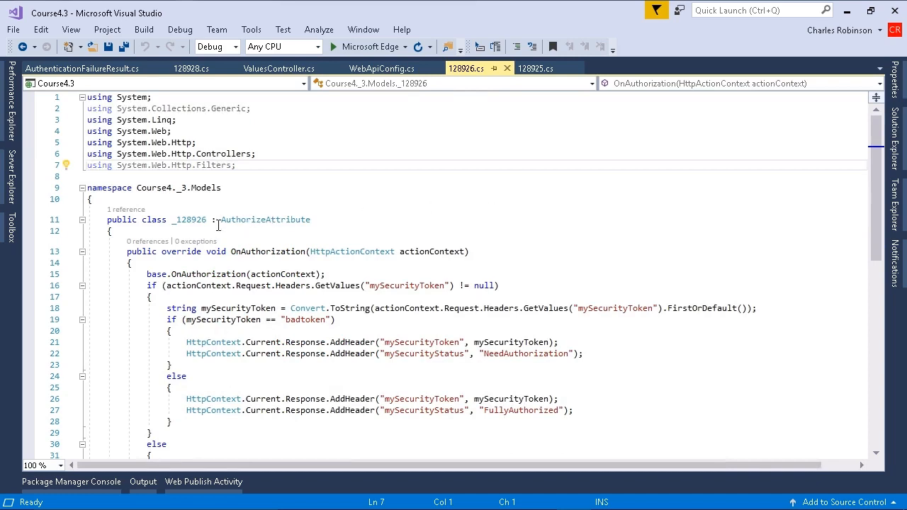
pyautogui.doubleClick(267, 218)
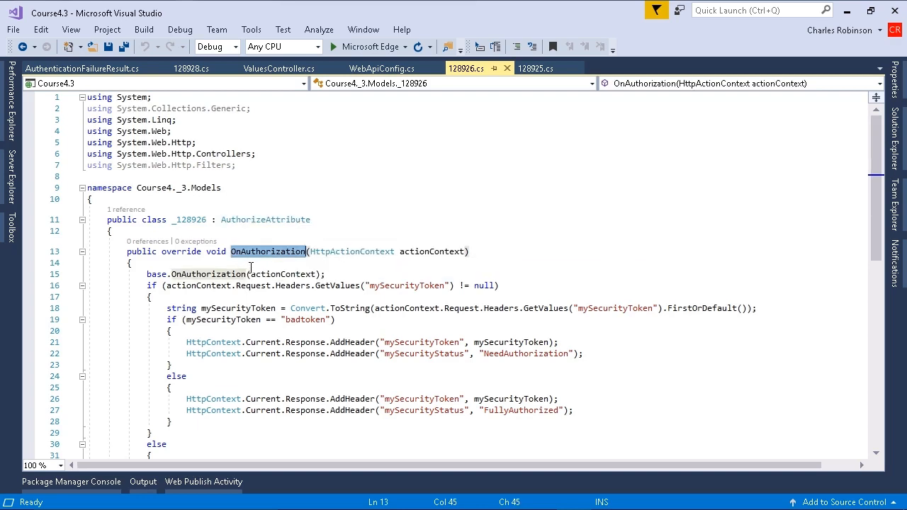
pyautogui.moveTo(851, 240)
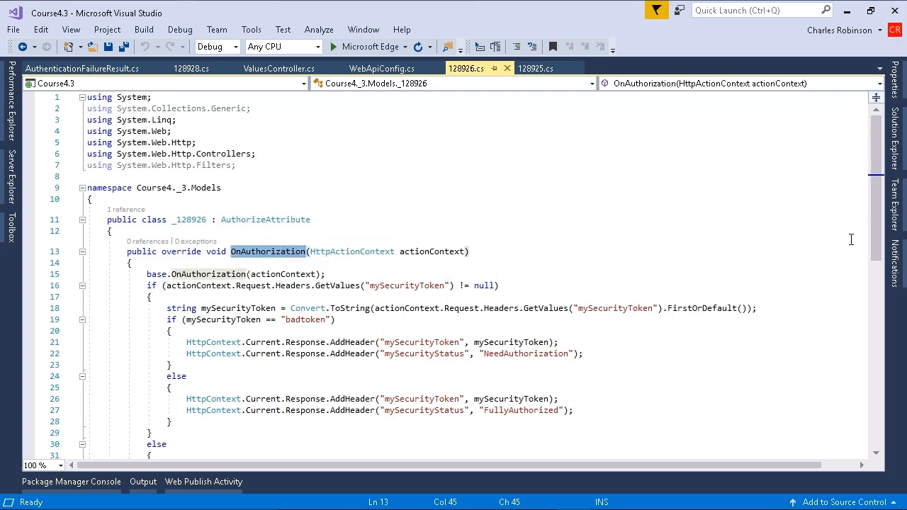
pyautogui.scroll(-3)
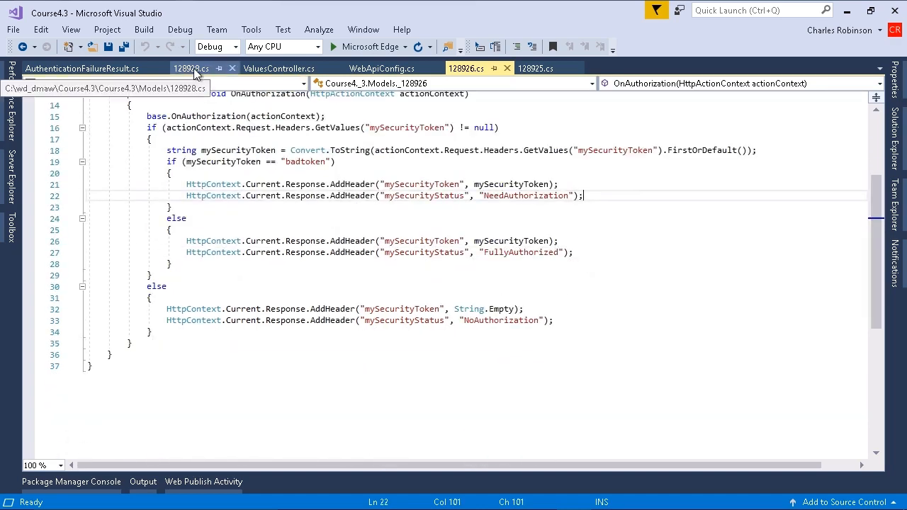
# - Review the IAuthenticationFilter class in 128928.cs and its AuthenticateAsync Basic-auth check
pyautogui.click(190, 68)
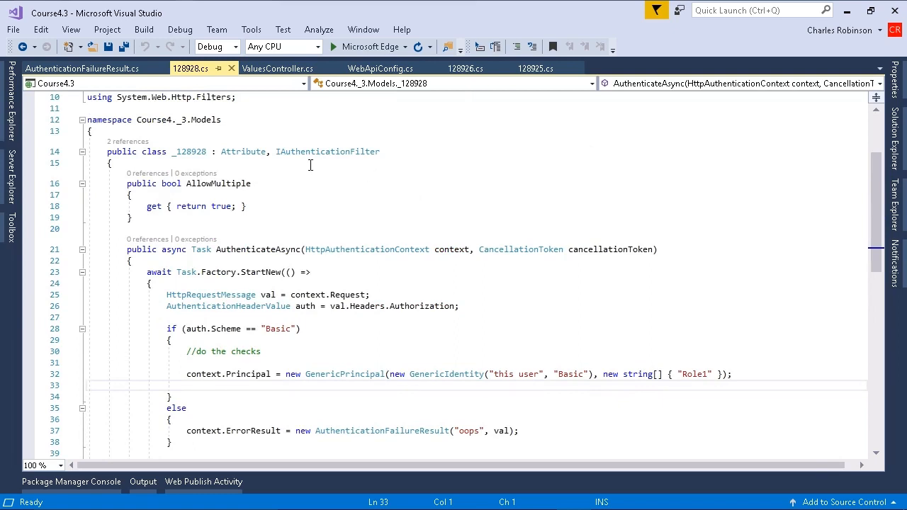
pyautogui.moveTo(328, 150)
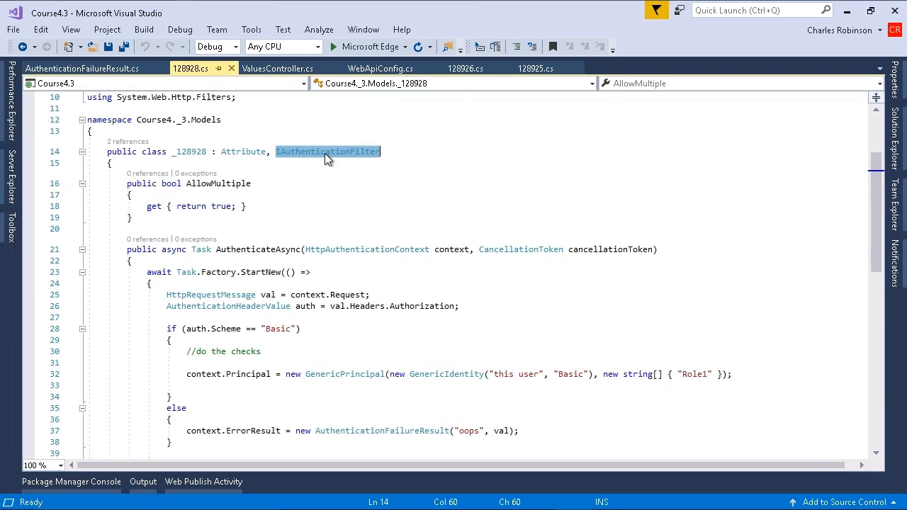
pyautogui.click(258, 249)
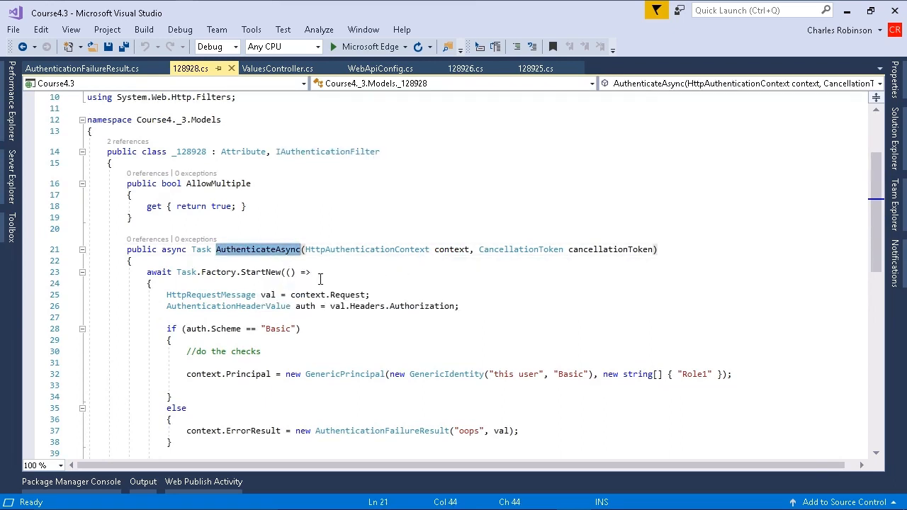
pyautogui.moveTo(281, 260)
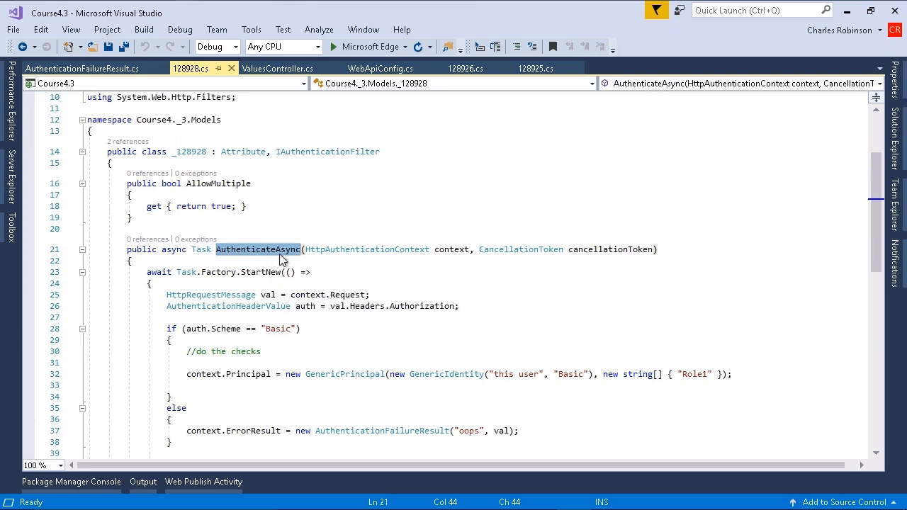
pyautogui.moveTo(213, 215)
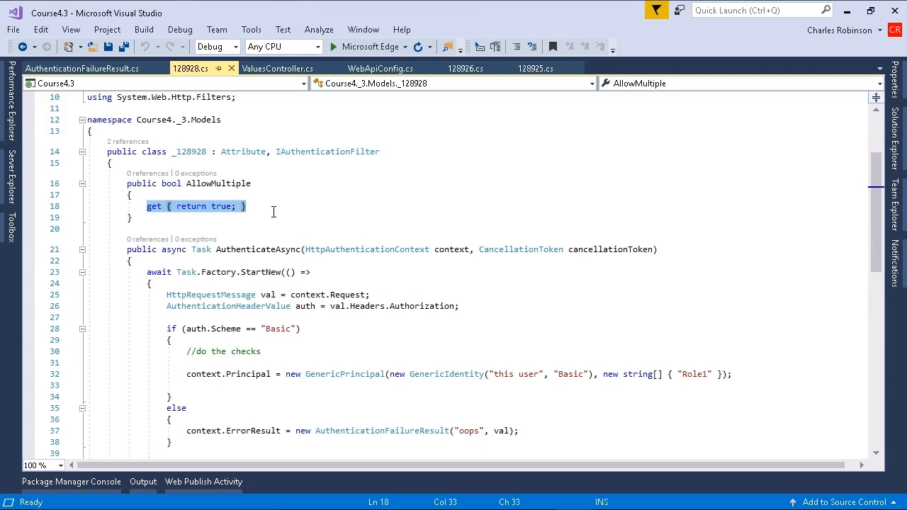
pyautogui.moveTo(335, 181)
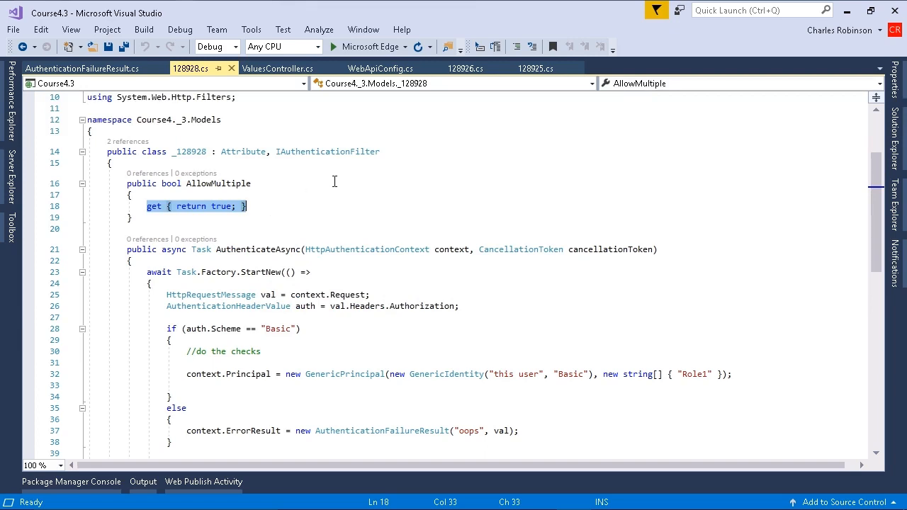
pyautogui.moveTo(328, 150)
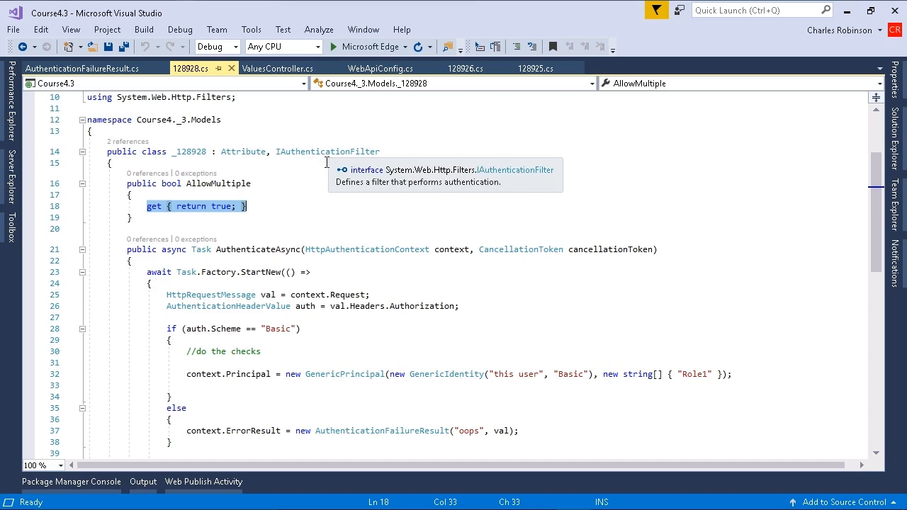
pyautogui.moveTo(686, 261)
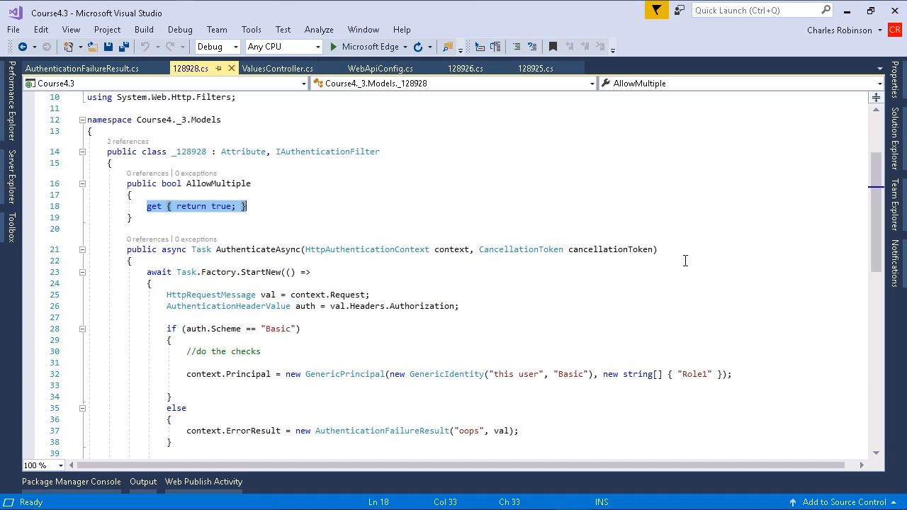
pyautogui.moveTo(638, 272)
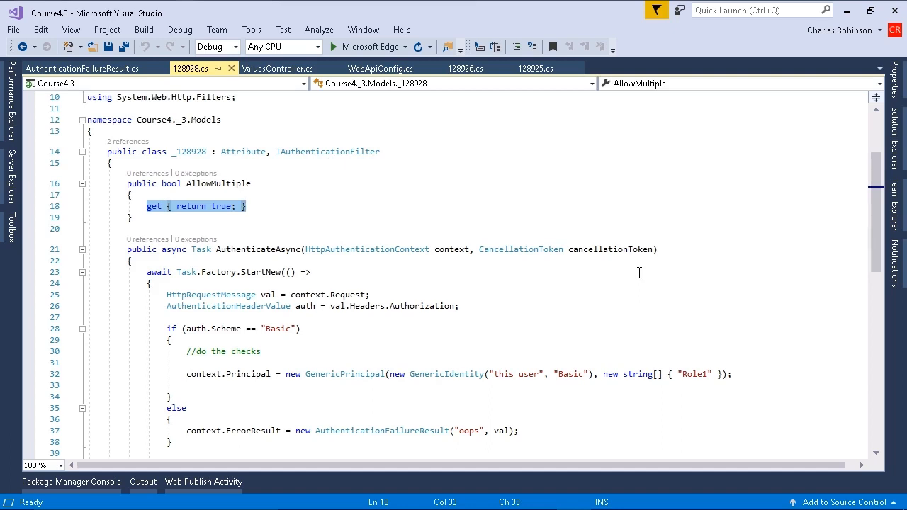
pyautogui.moveTo(541, 234)
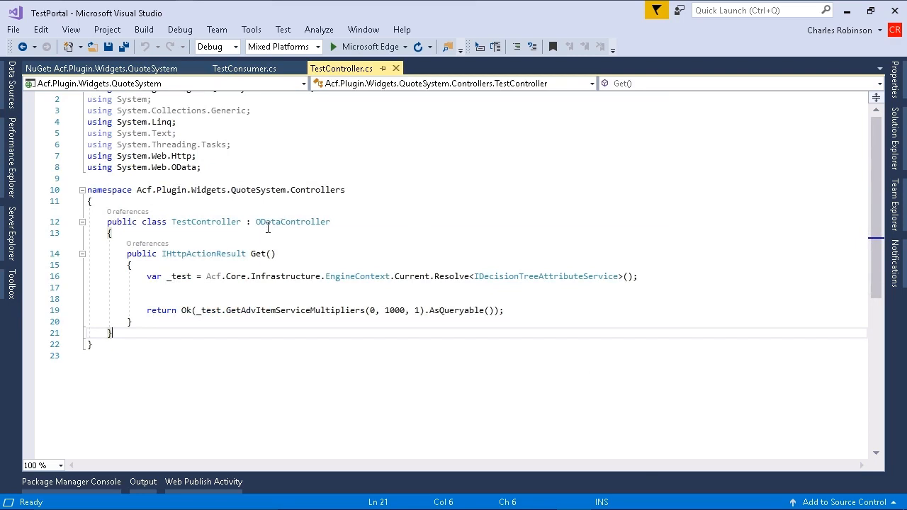
pyautogui.moveTo(207, 221)
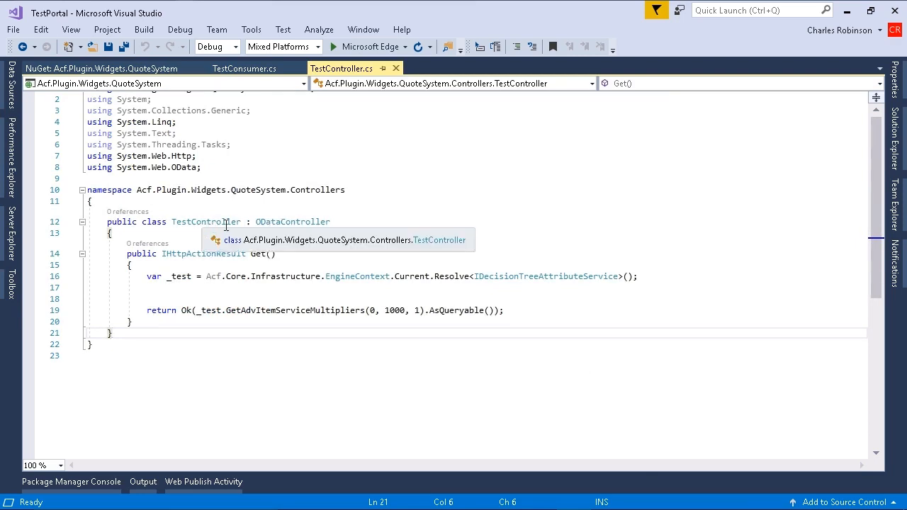
# - Highlight the ODataController base class of TestController in the TestPortal solution
pyautogui.doubleClick(292, 221)
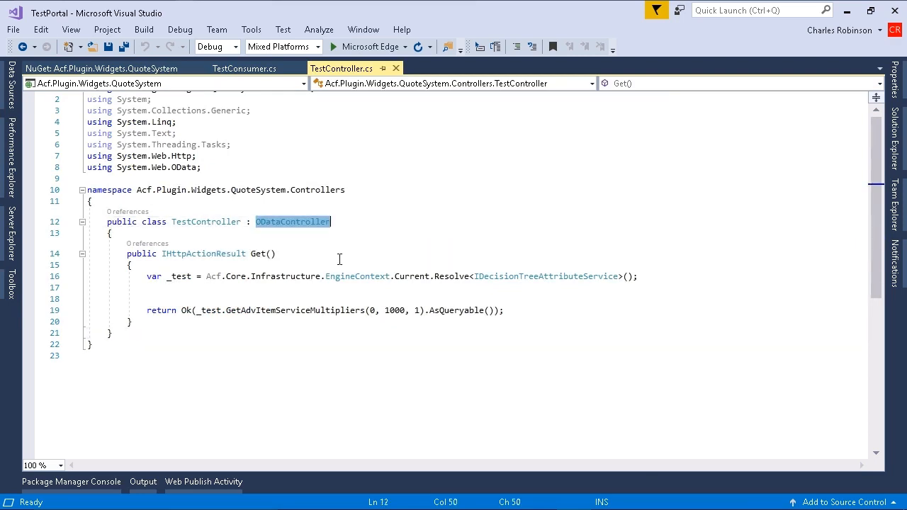
pyautogui.moveTo(292, 221)
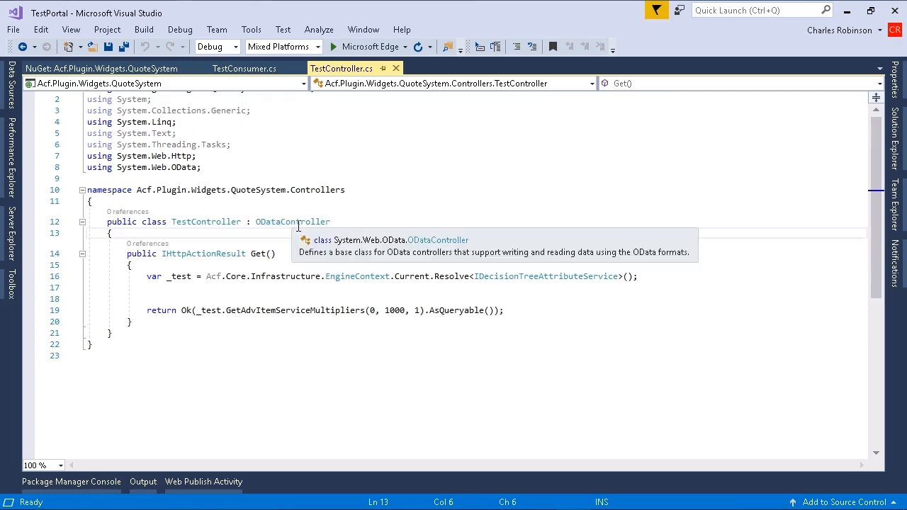
pyautogui.moveTo(275, 268)
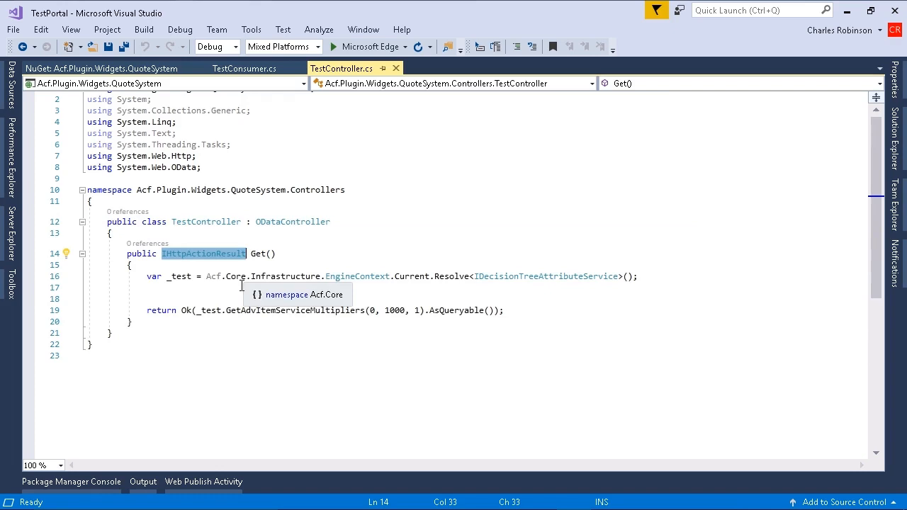
pyautogui.moveTo(201, 258)
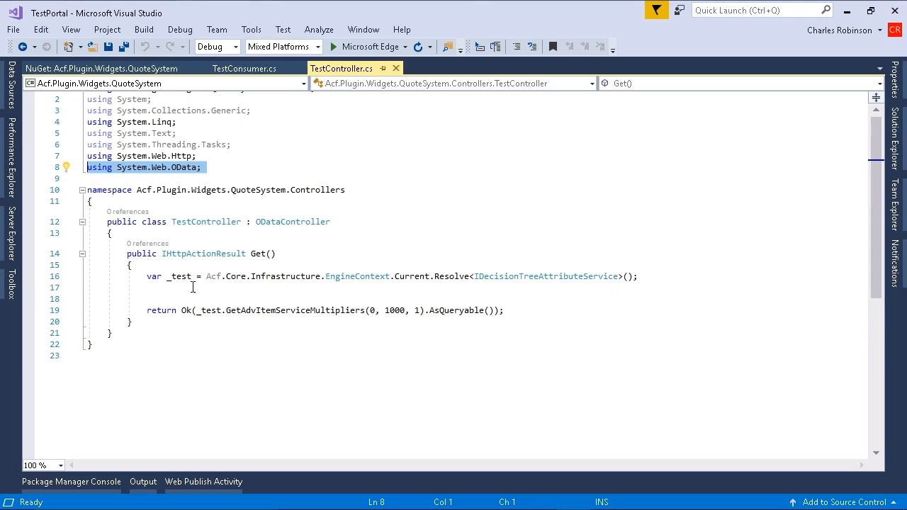
pyautogui.moveTo(301, 340)
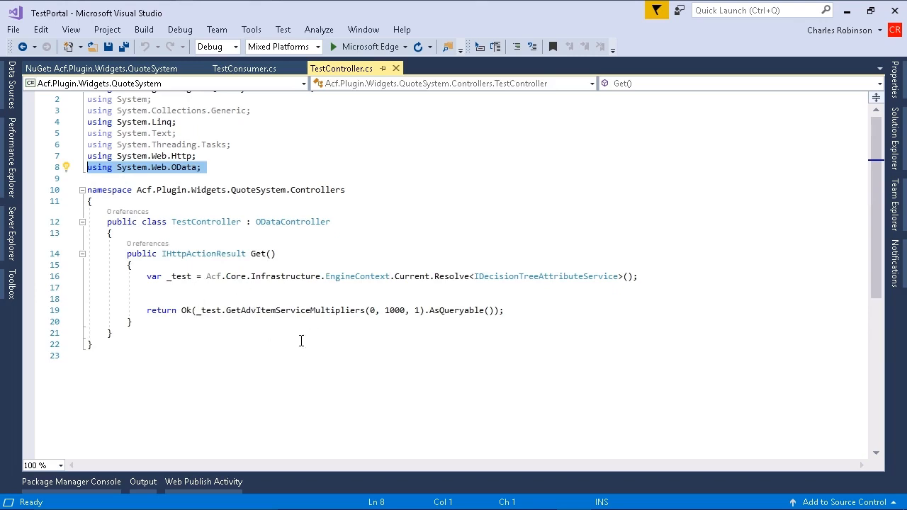
pyautogui.moveTo(252, 306)
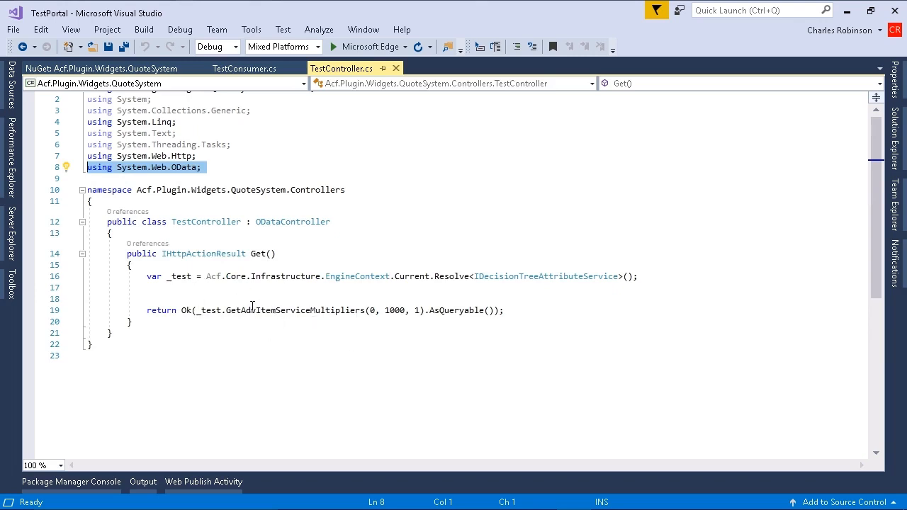
pyautogui.moveTo(209, 319)
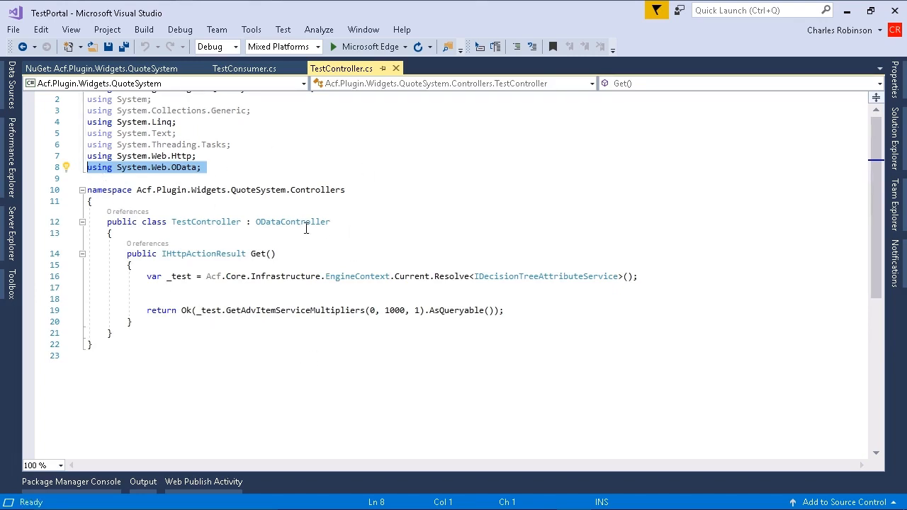
pyautogui.doubleClick(292, 222)
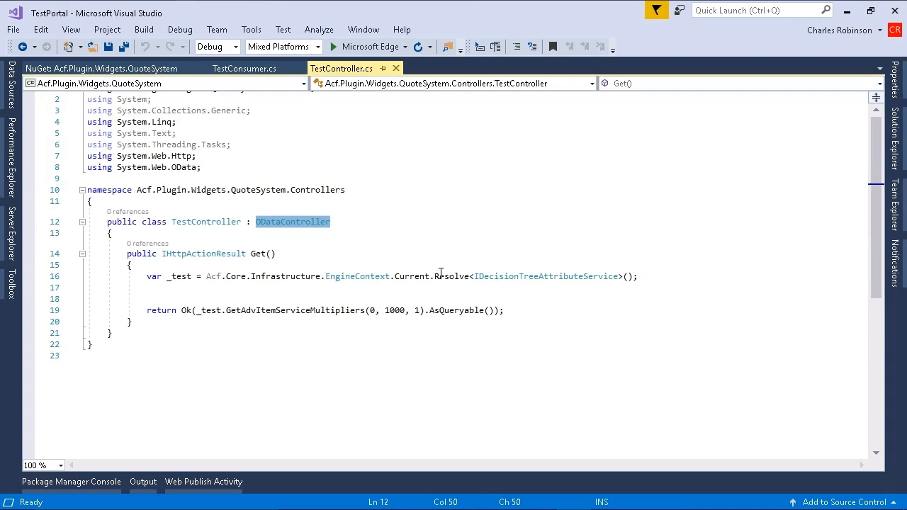
pyautogui.moveTo(348, 267)
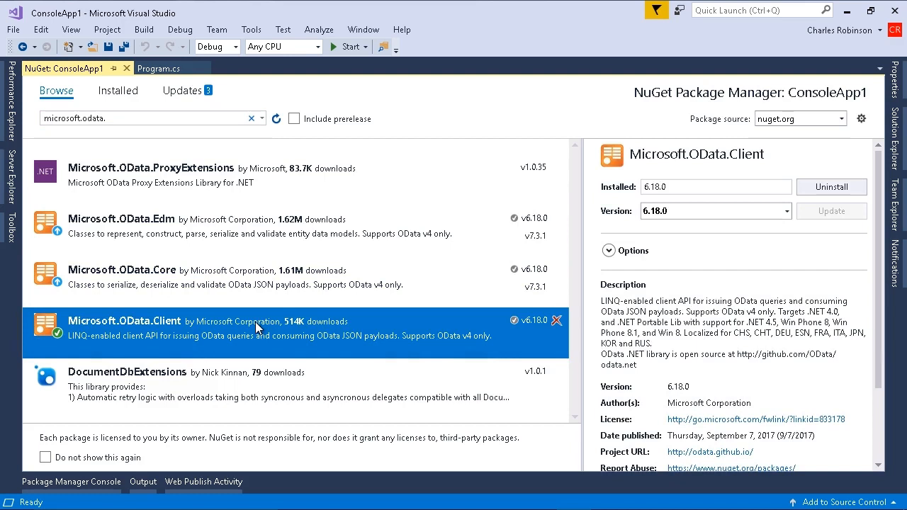
pyautogui.moveTo(159, 337)
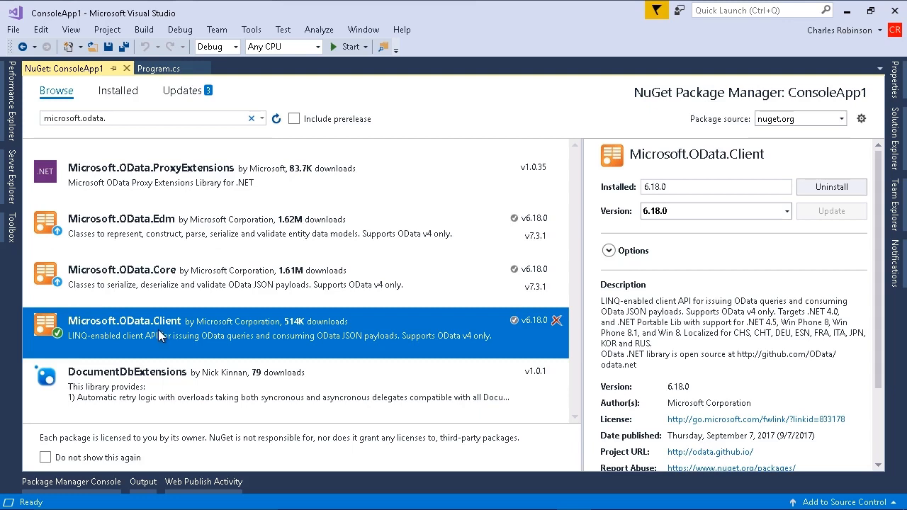
pyautogui.moveTo(436, 368)
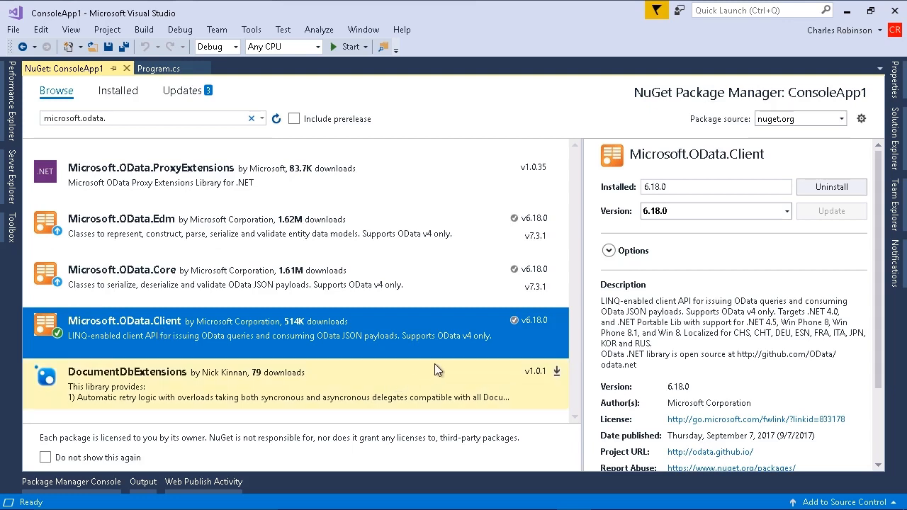
pyautogui.moveTo(443, 340)
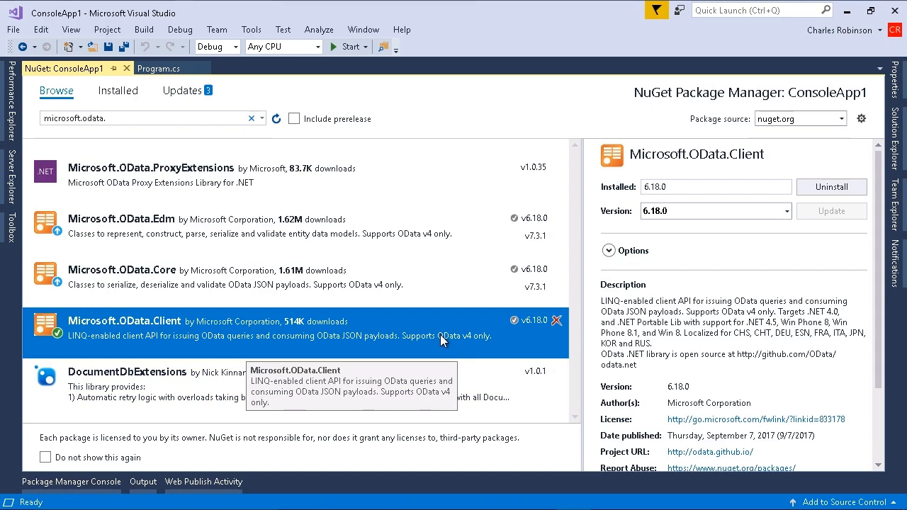
pyautogui.moveTo(431, 346)
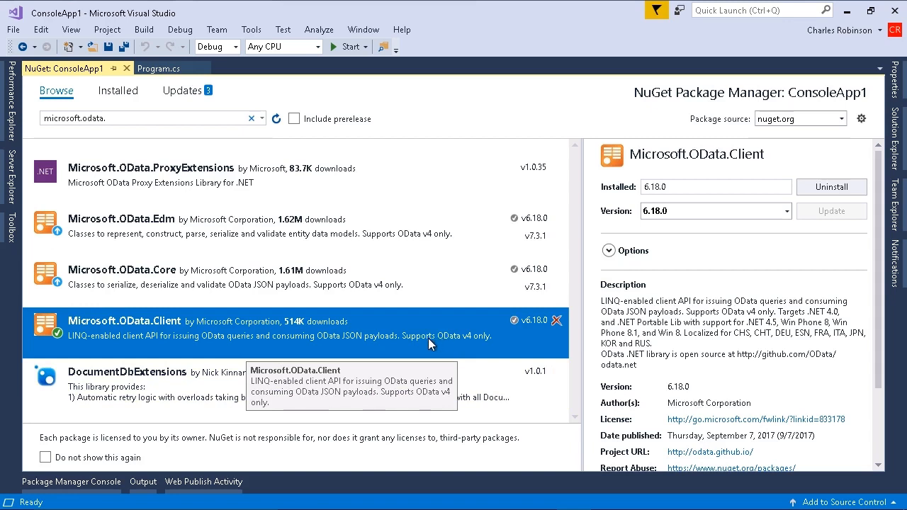